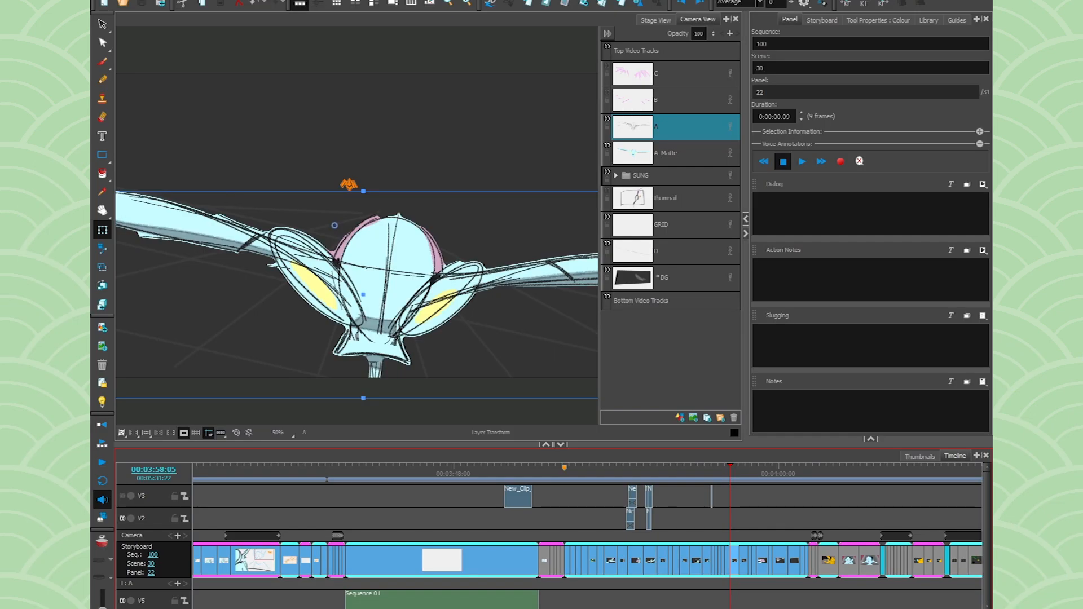
mouse_move(833, 561)
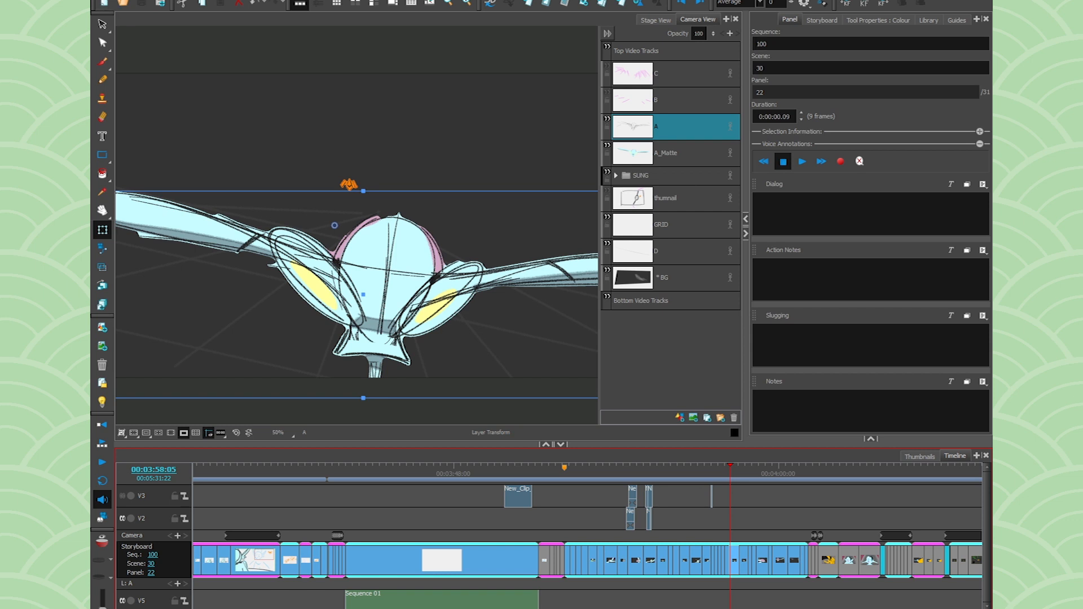
mouse_move(306, 20)
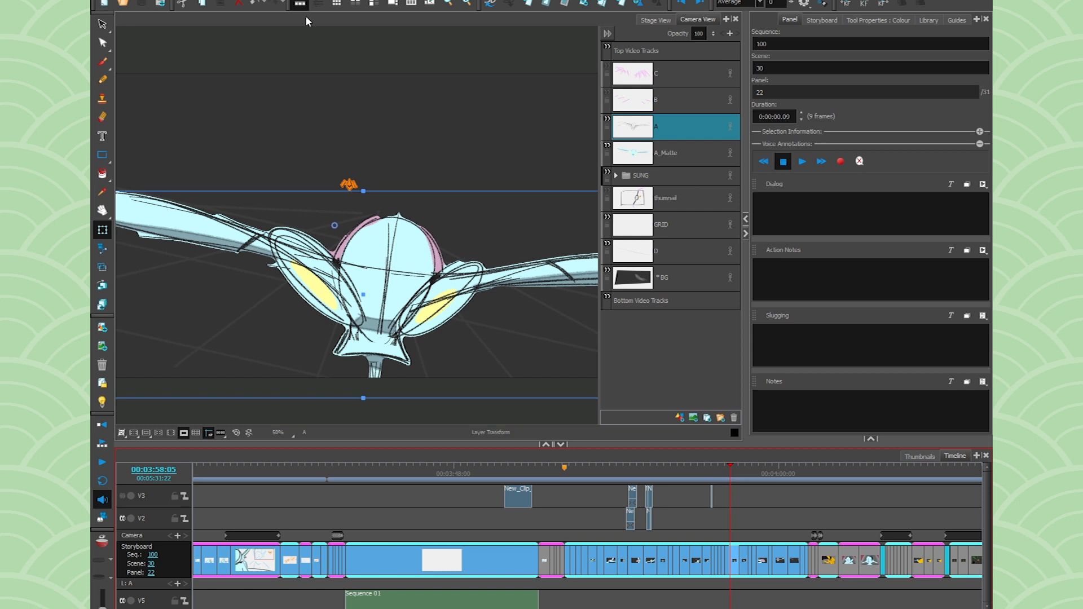
- Reveal the Project Management submenu with Split, Extract, Merge, Insert and Merge Modified Panels
click(110, 1)
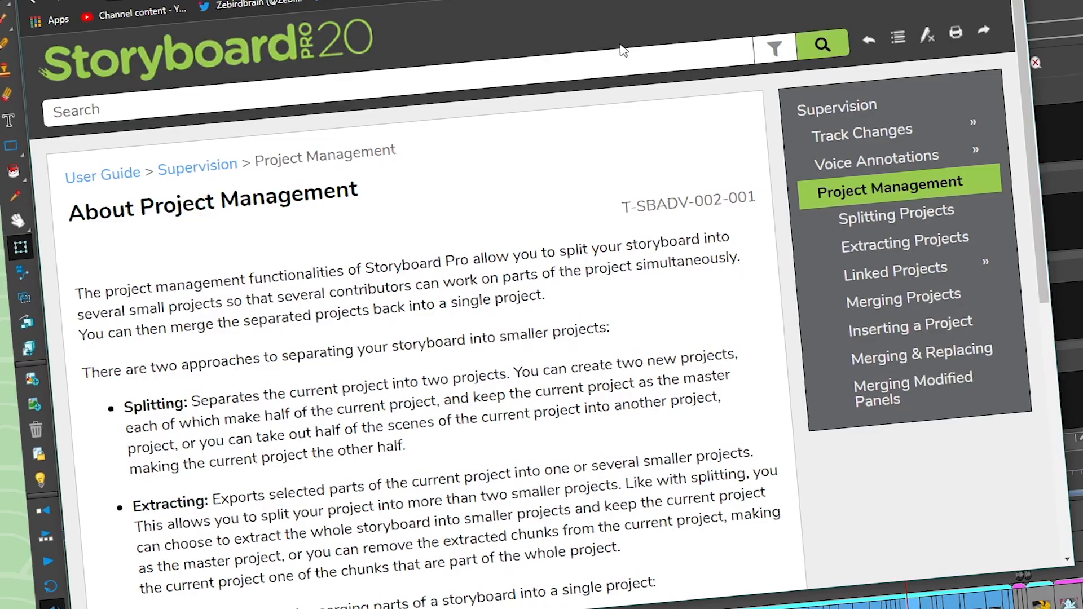
mouse_move(620, 49)
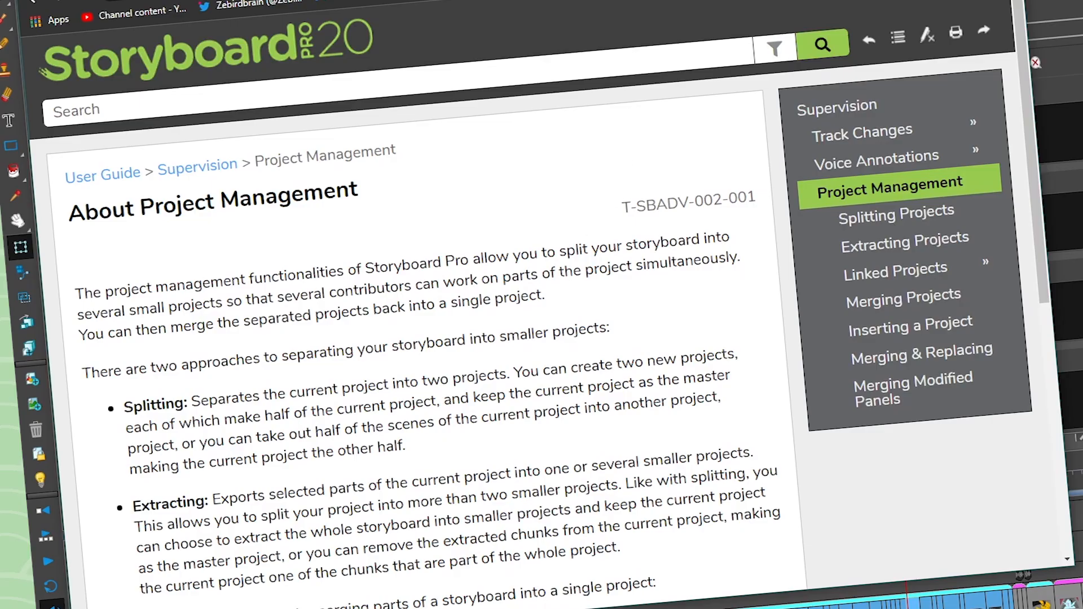
scroll(down, 3)
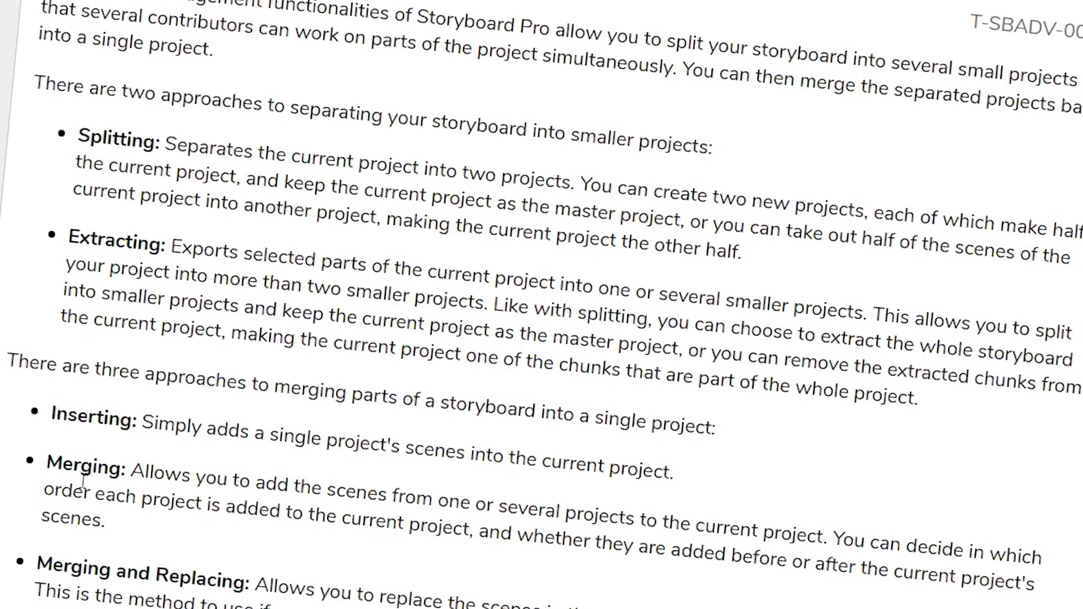
scroll(down, 3)
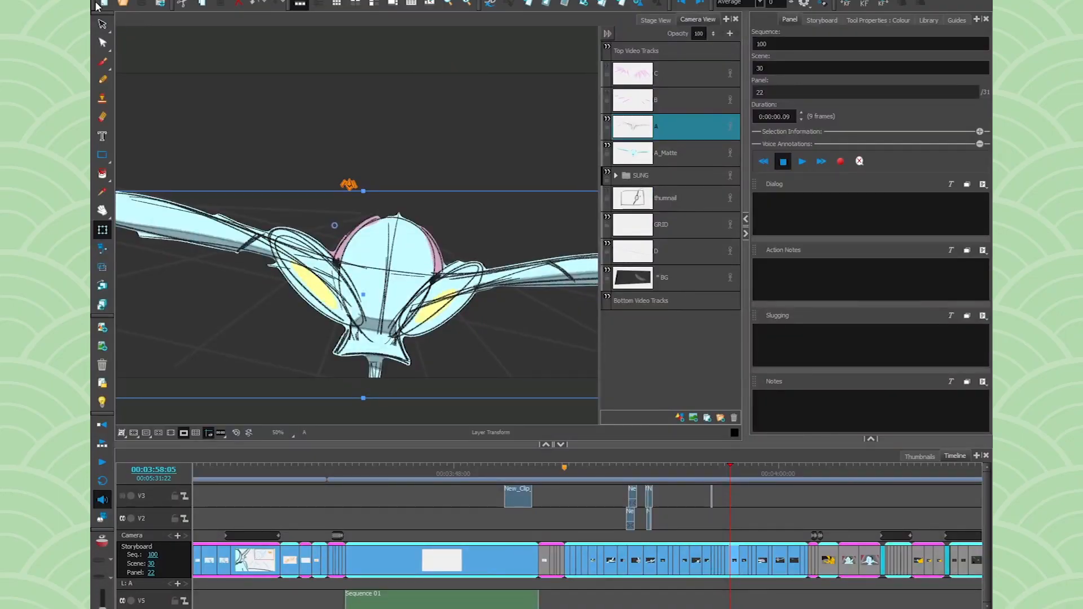
click(107, 4)
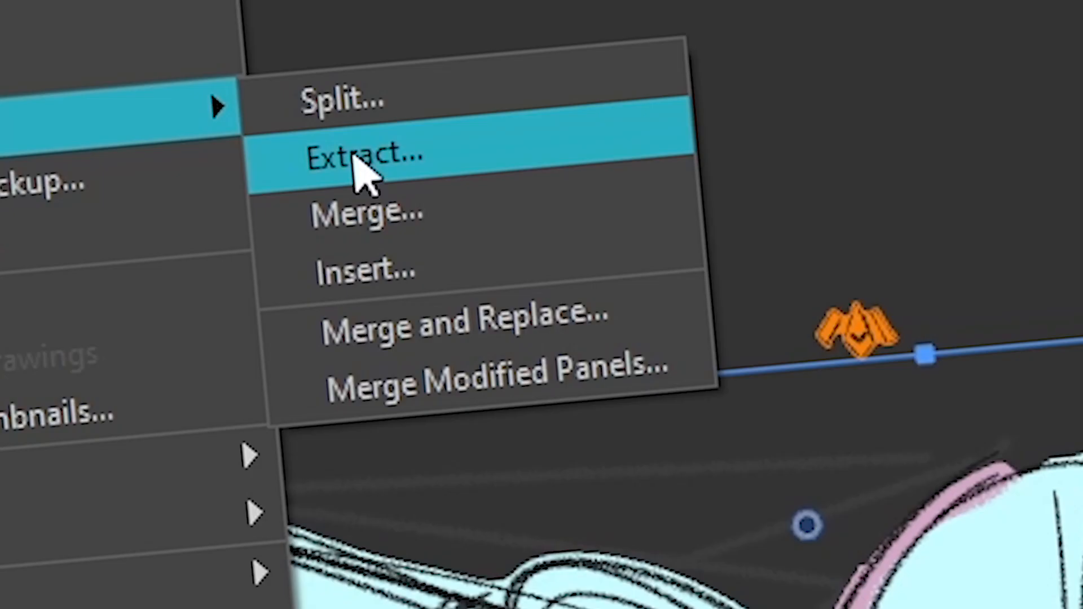
- Start an Extract, select scene 30 and launch Extract Selected Scenes to a new project
click(364, 155)
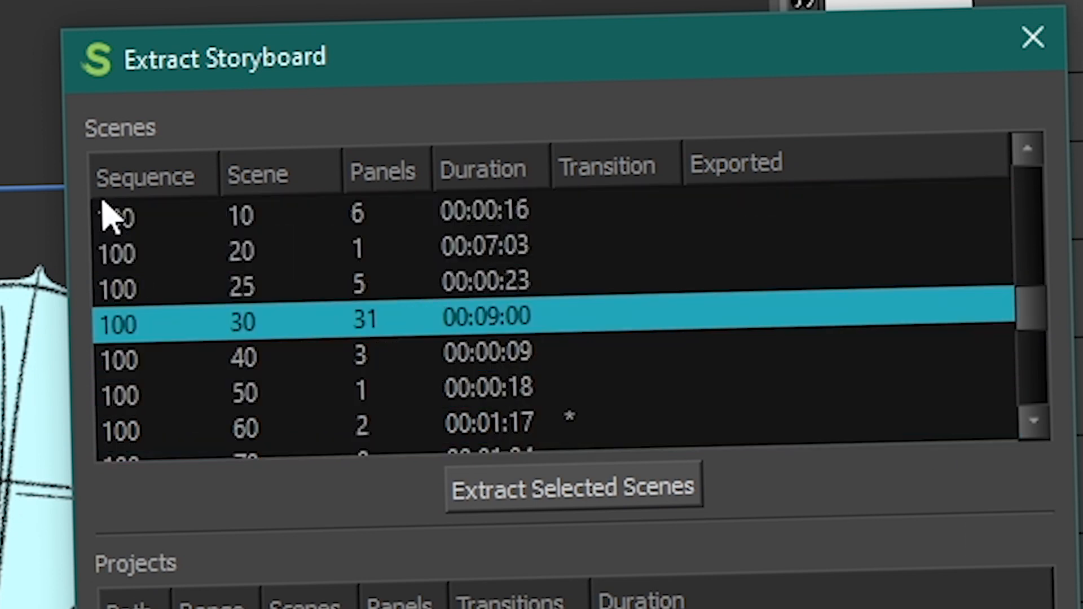
click(241, 285)
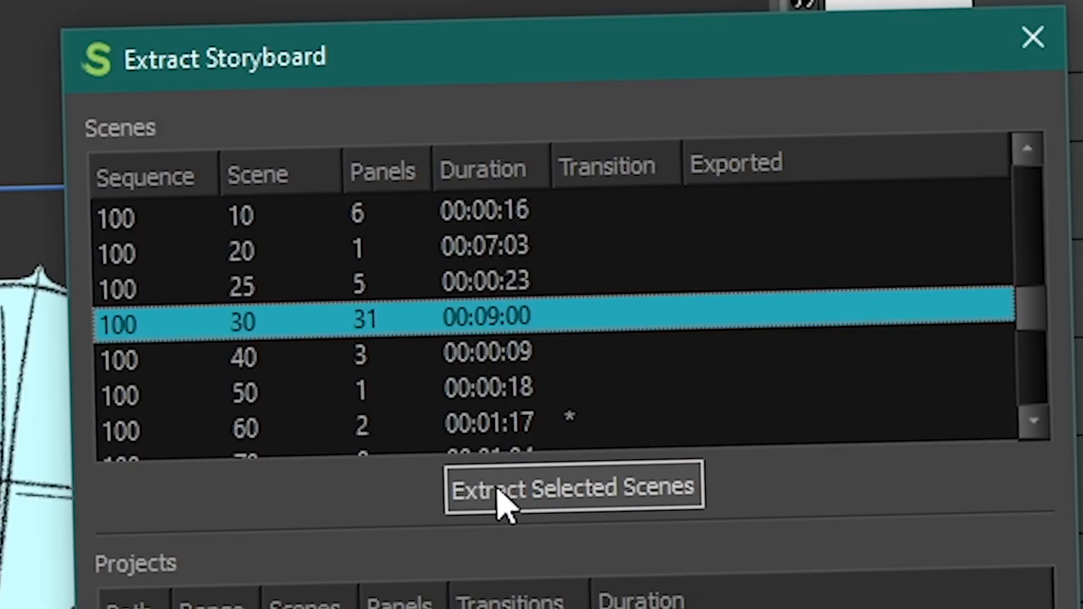
click(573, 487)
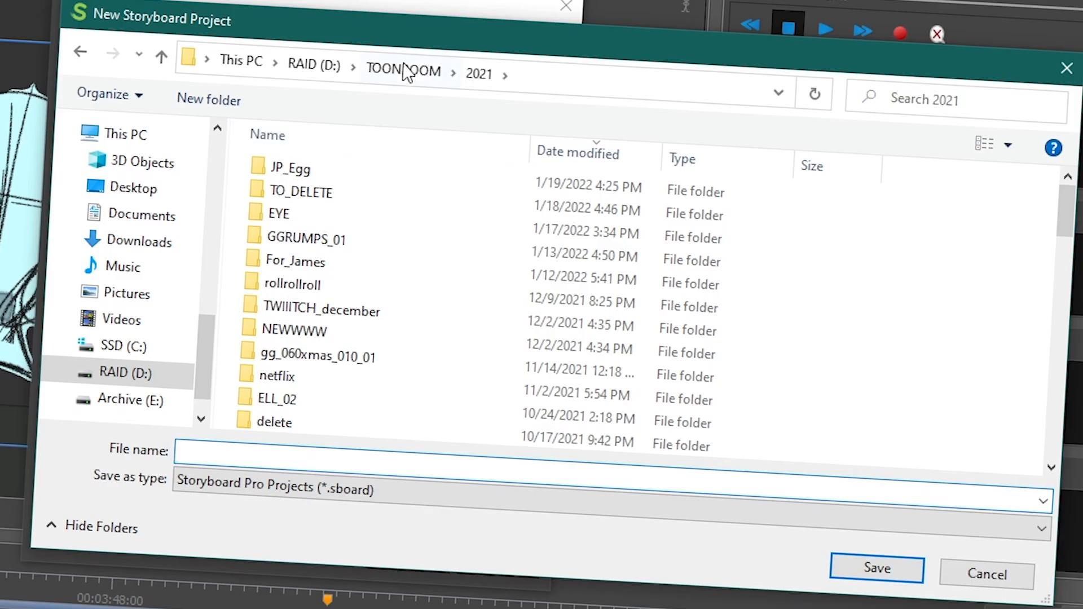
- Name the new extracted storyboard project 100_sc30_ROBO
click(478, 75)
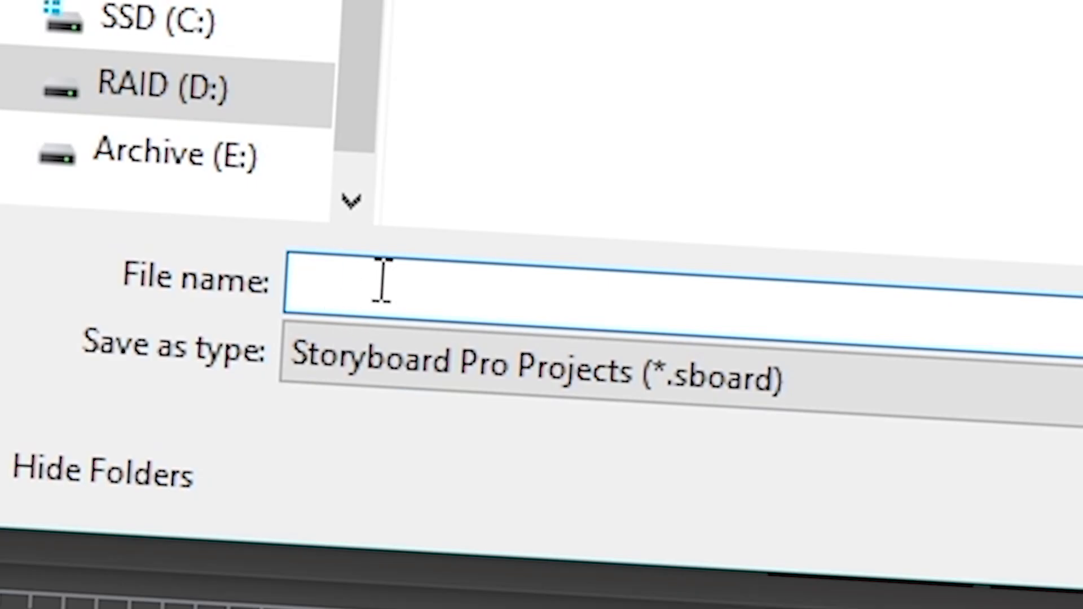
text(100_)
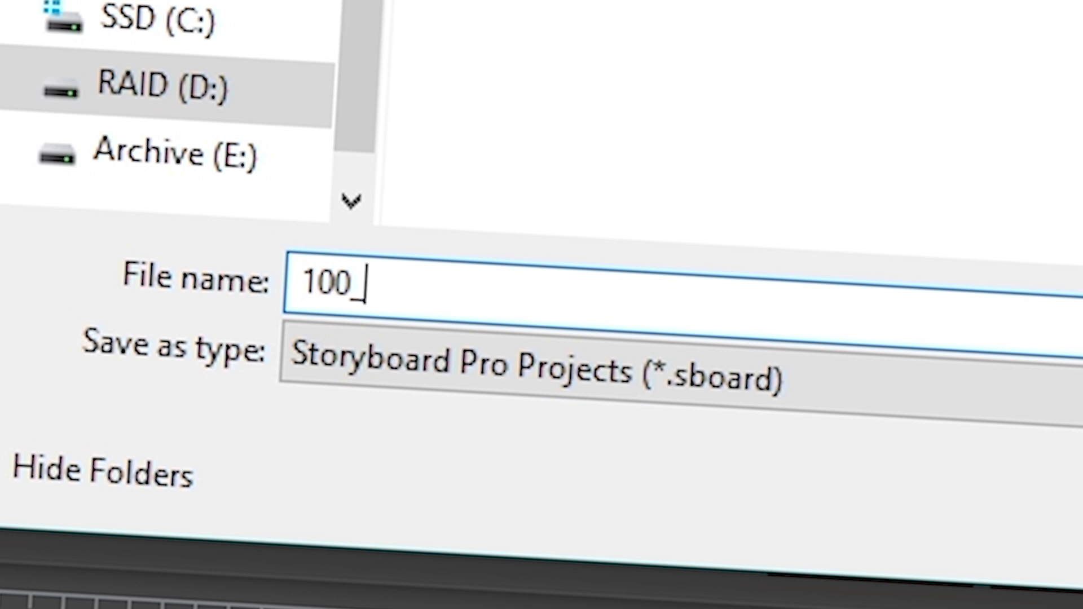
text(sc30_)
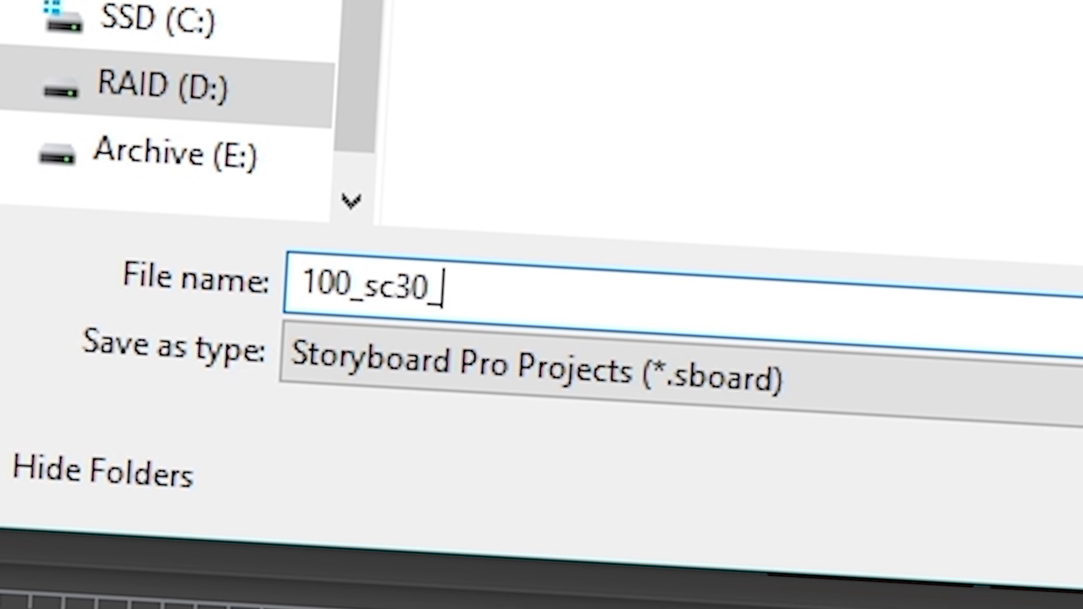
text(ROBO)
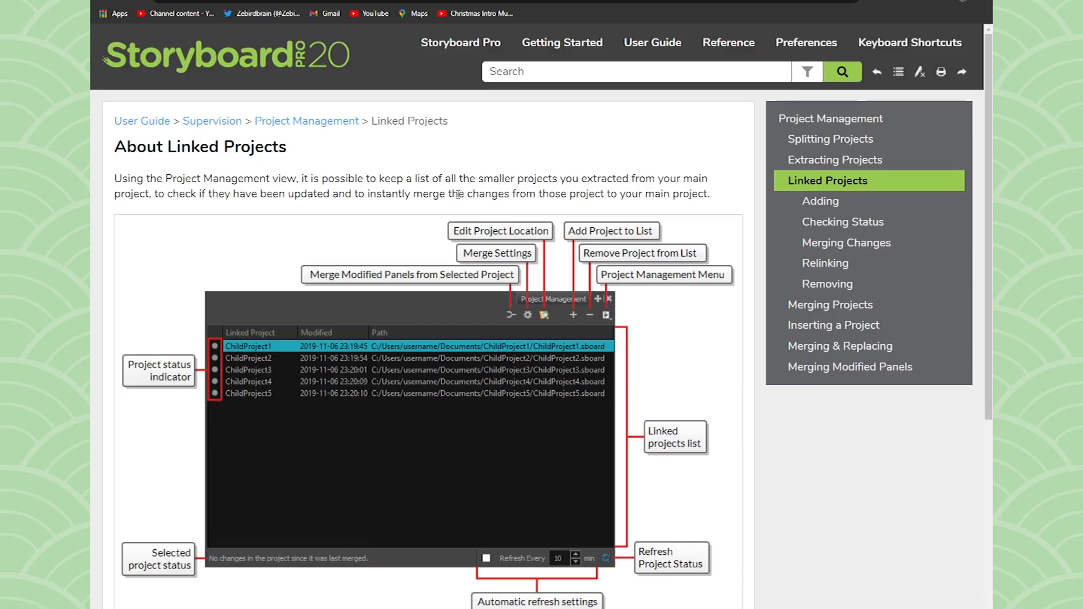
mouse_move(497, 264)
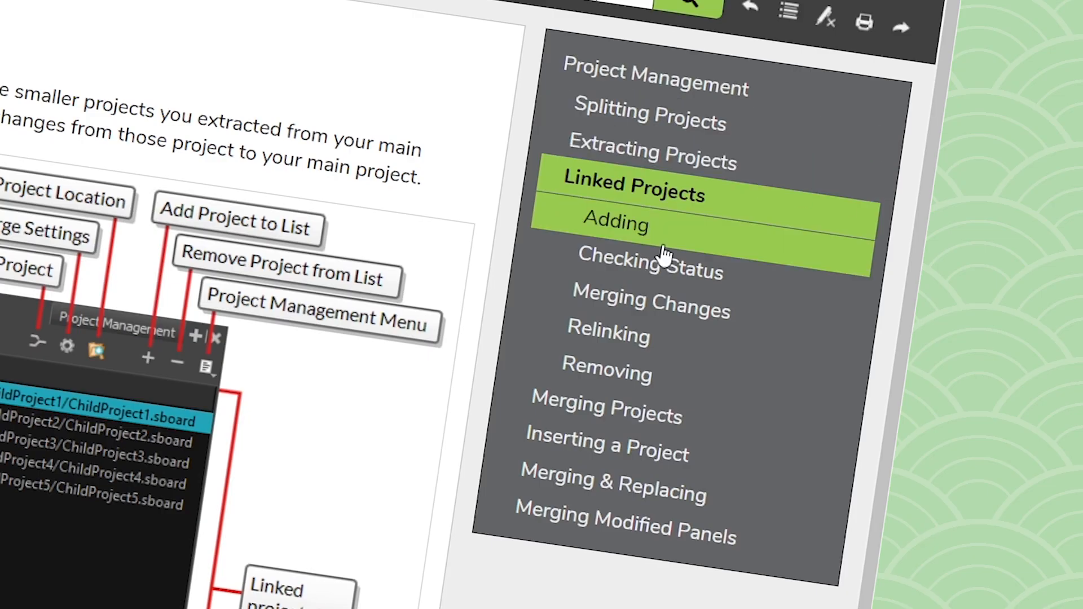
mouse_move(622, 309)
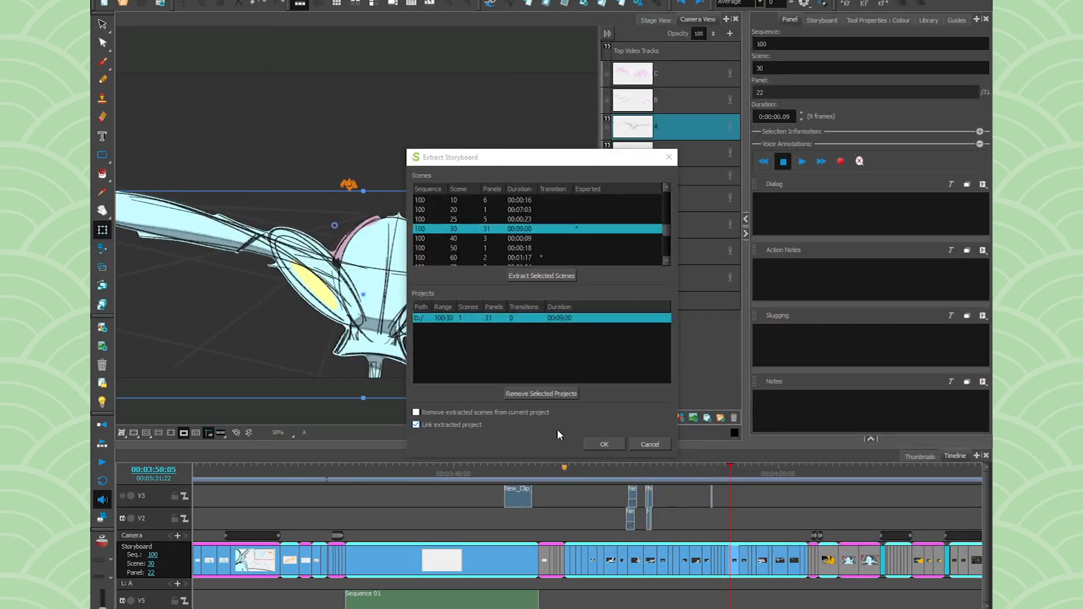
- Confirm extraction of scene 30 as linked project 100_sc30_ROBO and let it finish
click(602, 444)
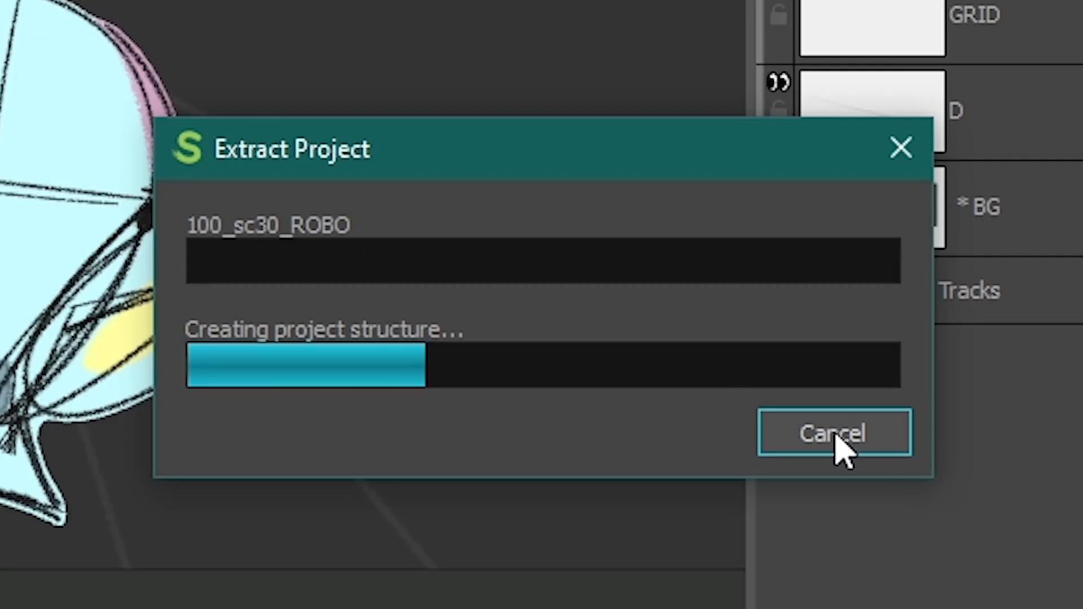
click(833, 433)
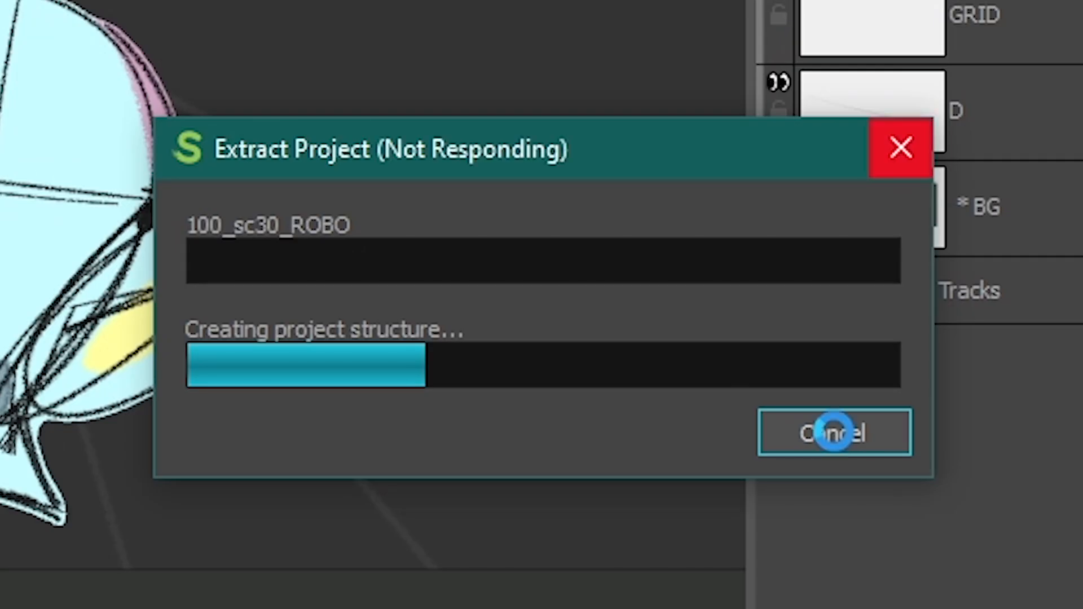
click(833, 432)
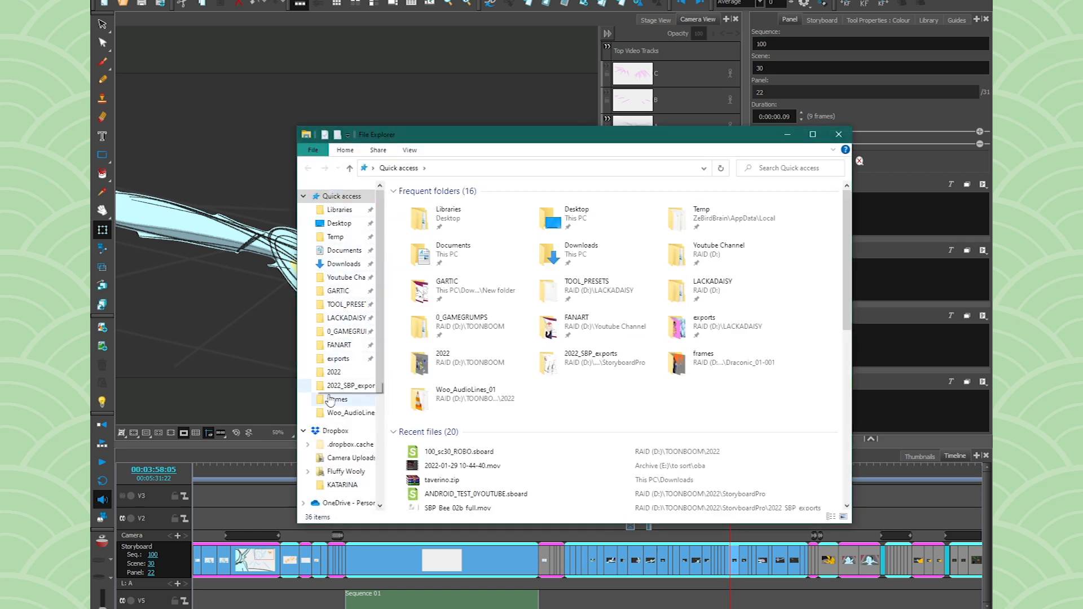
- Enter the 100_sc30_ROBO folder and load 100_sc30_ROBO.sboard into Storyboard Pro
double_click(455, 452)
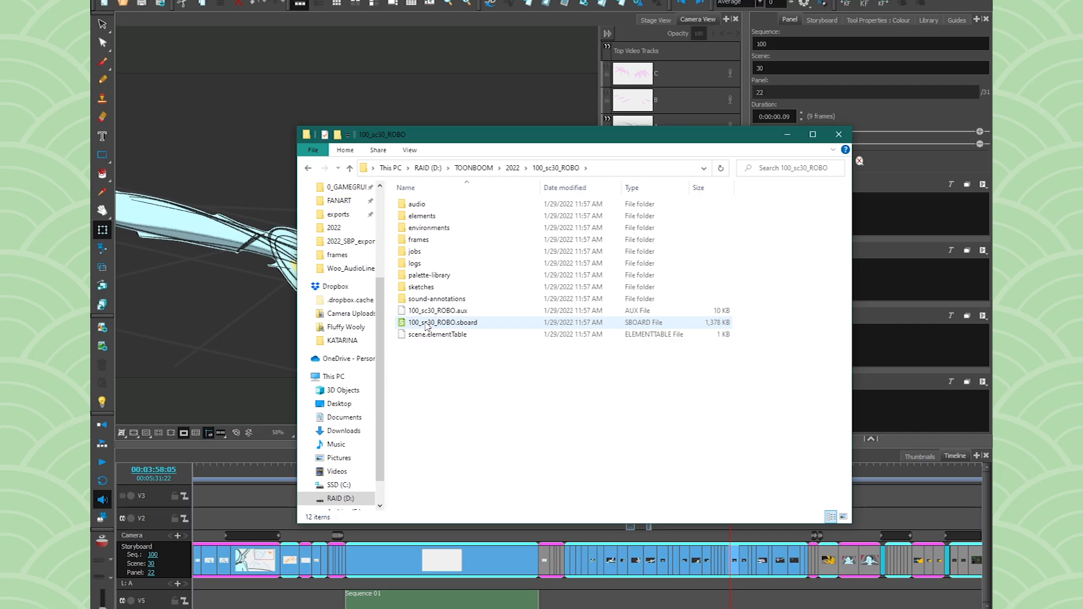
click(438, 310)
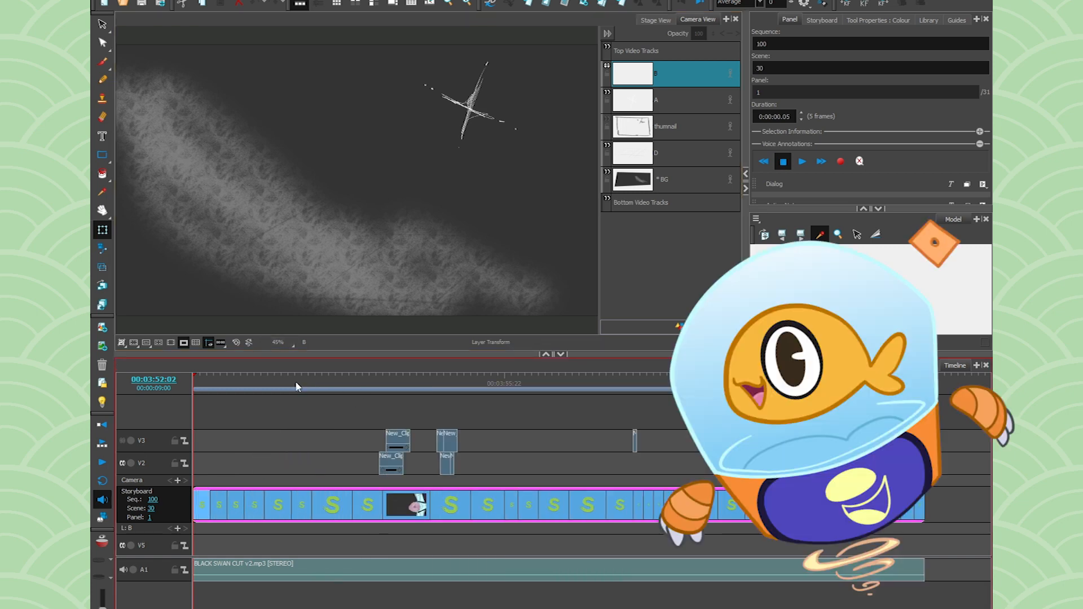
- Browse panels of the extracted scene 30 project, then close its File Explorer window
click(521, 387)
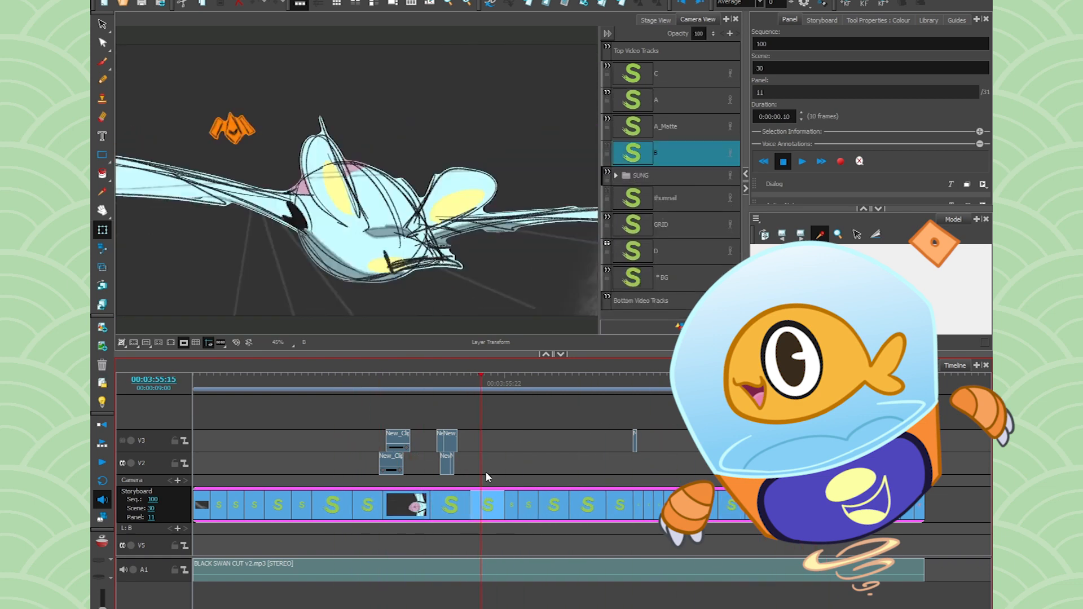
right_click(485, 476)
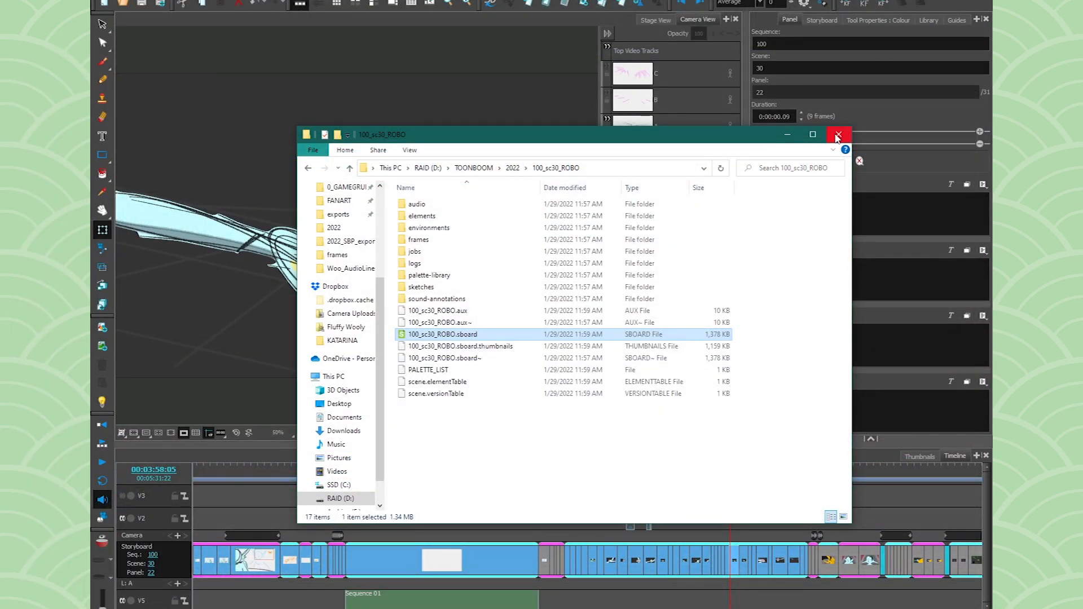
click(838, 134)
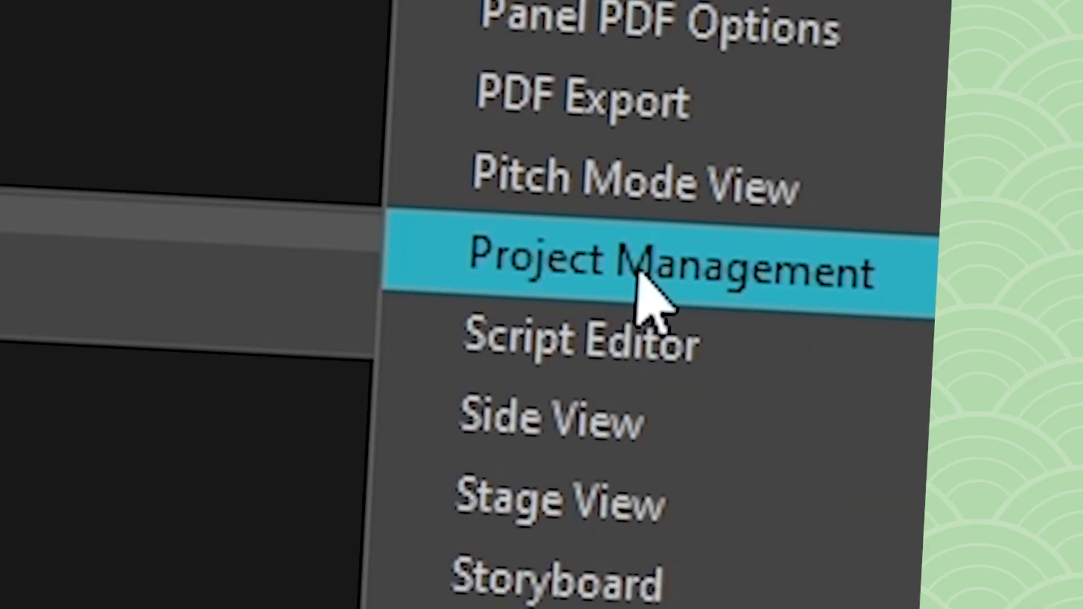
- Merge 100_sc30_ROBO into the master via Merge Most Recent, updating scene 30 panel 11
click(664, 270)
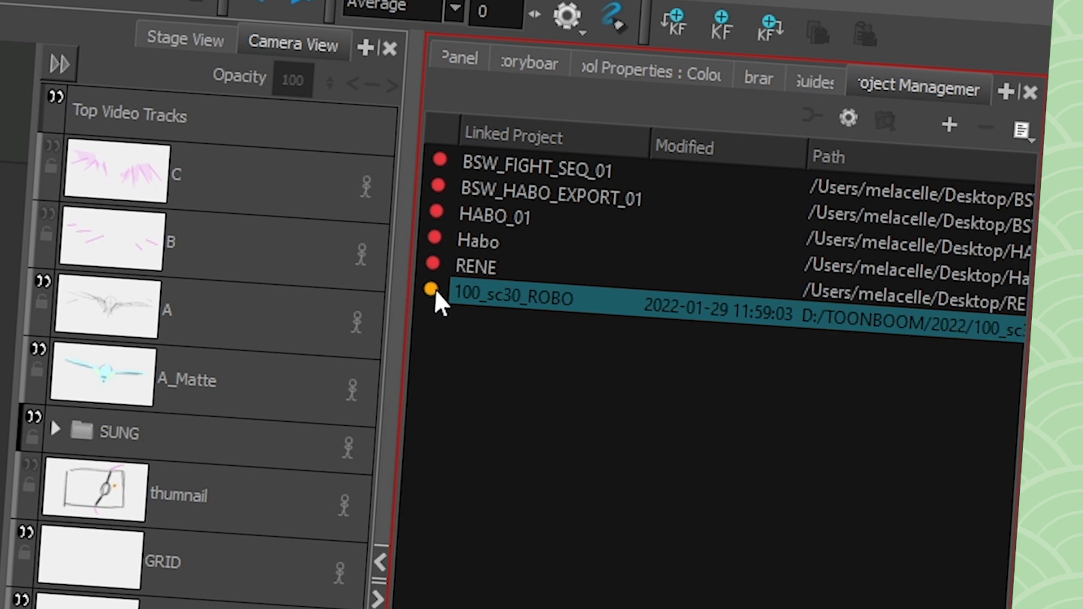
mouse_move(432, 290)
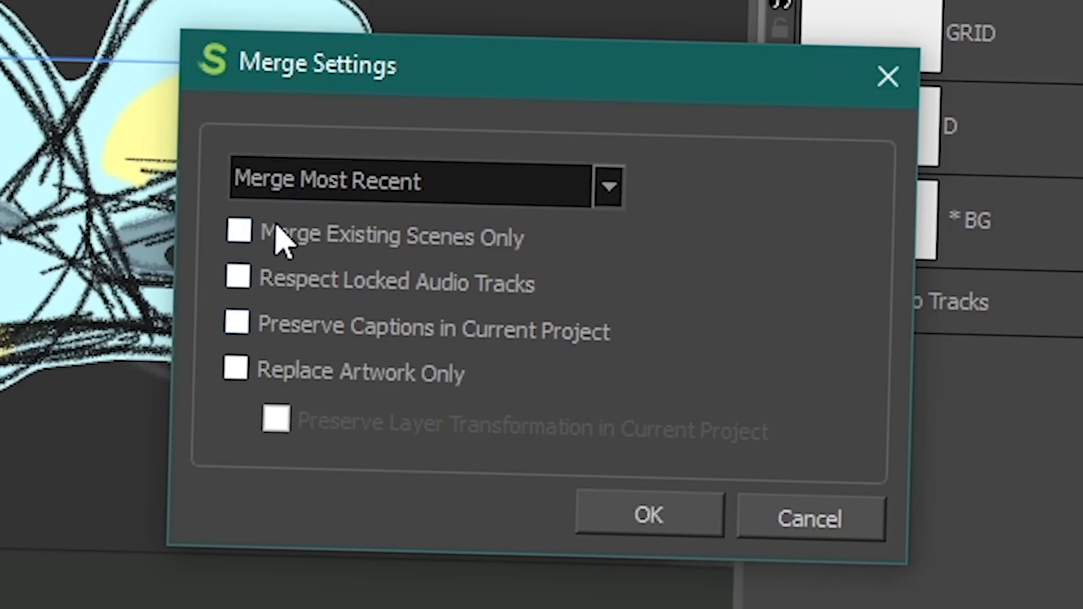
click(647, 514)
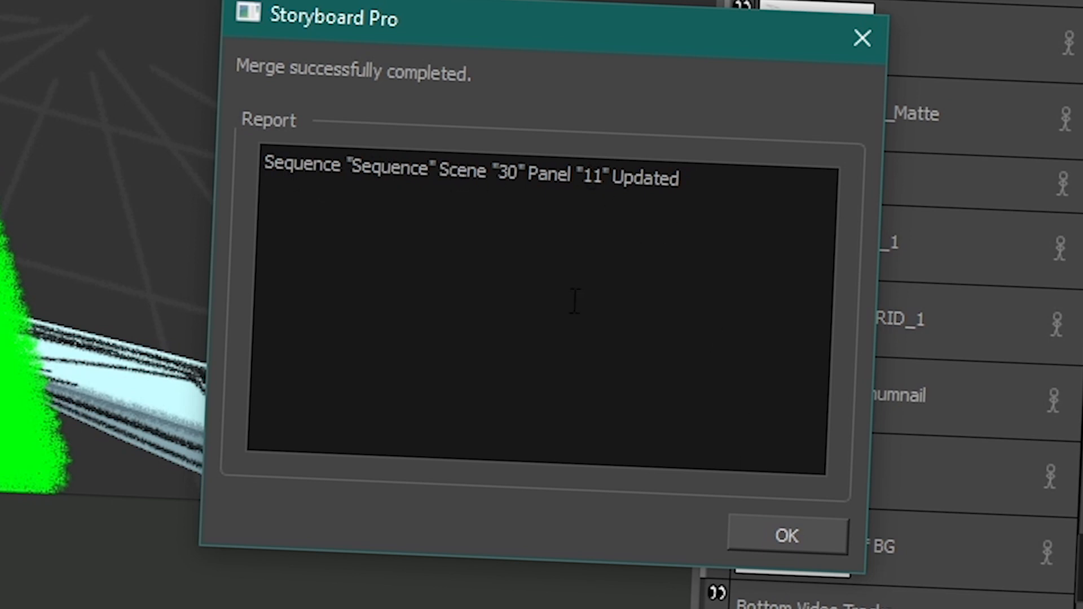
click(786, 535)
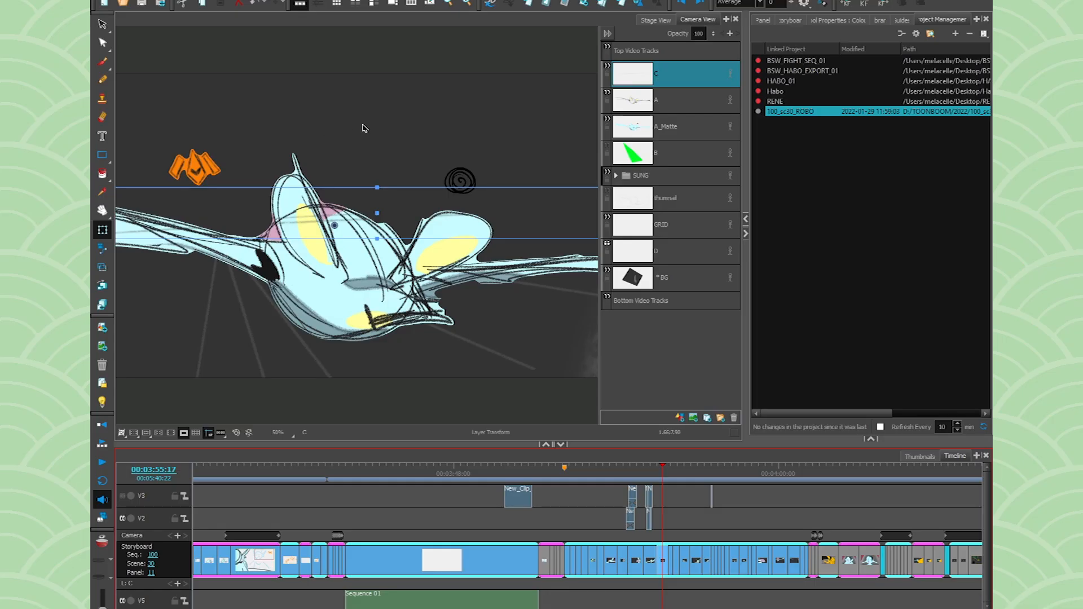
click(133, 26)
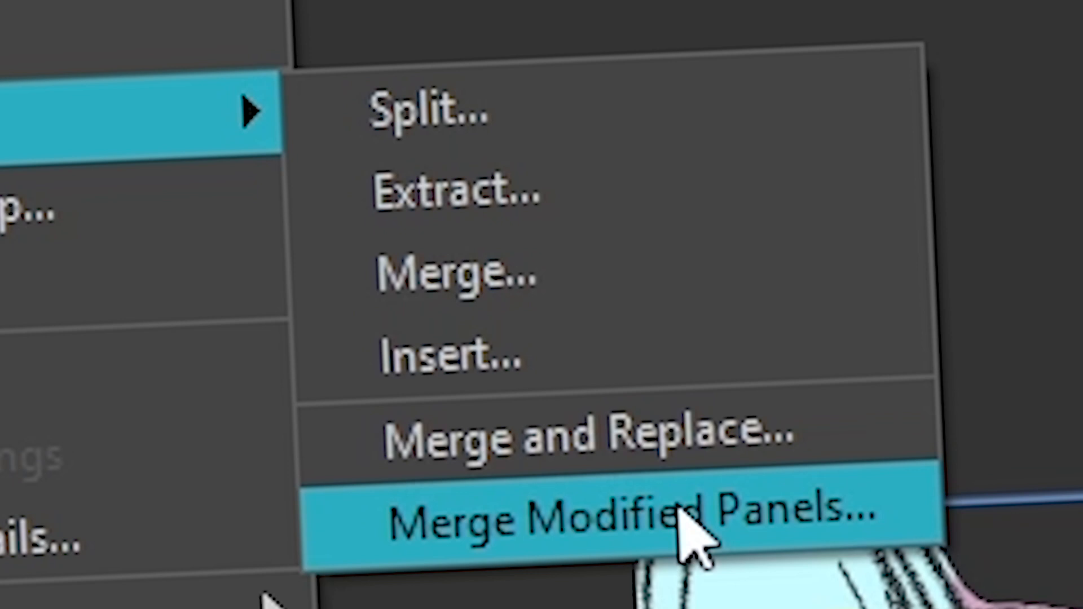
mouse_move(484, 201)
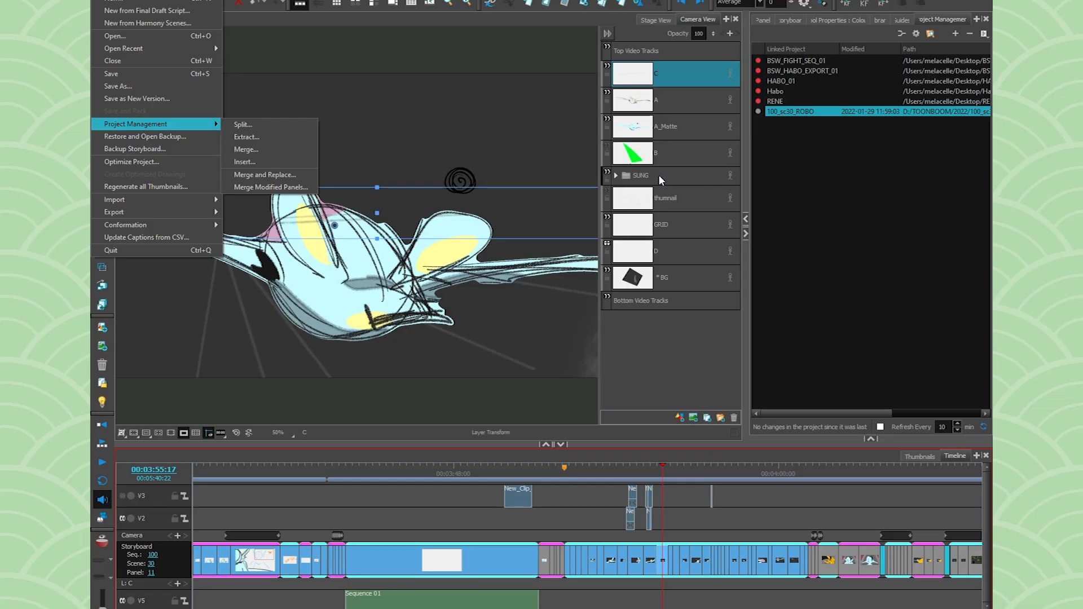
mouse_move(592, 22)
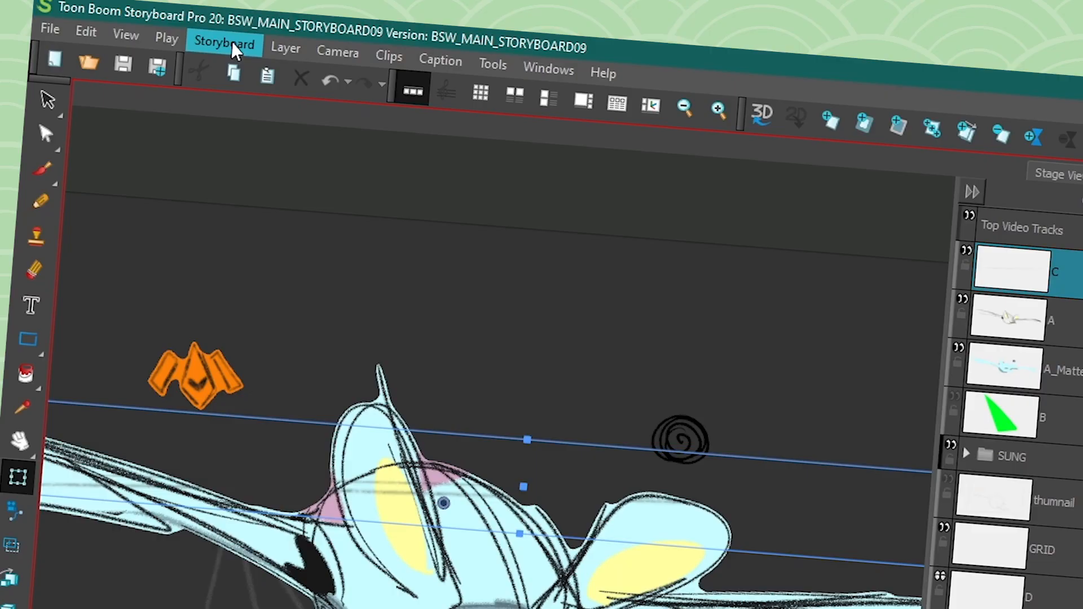
- Draw red Revision-layer marks on scene 30 panel 11 and scene 20 panel 1
click(223, 44)
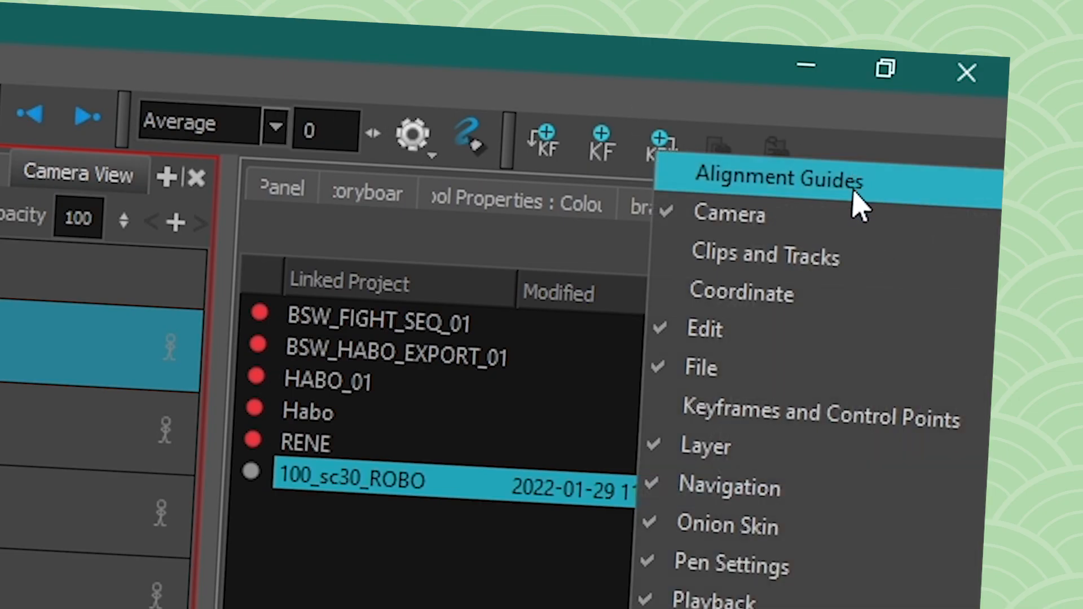
click(774, 176)
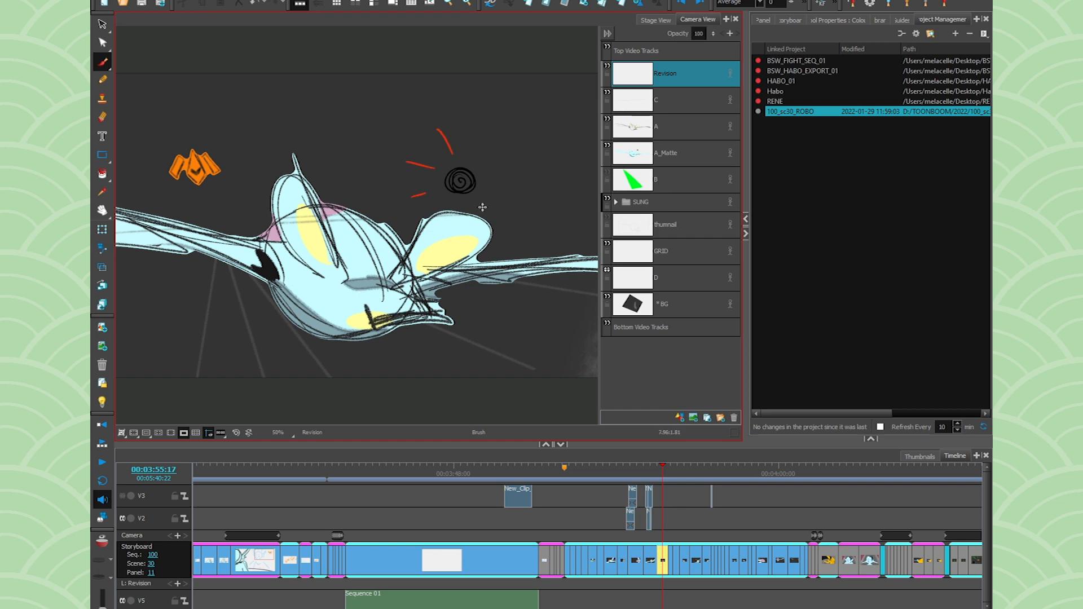
click(404, 476)
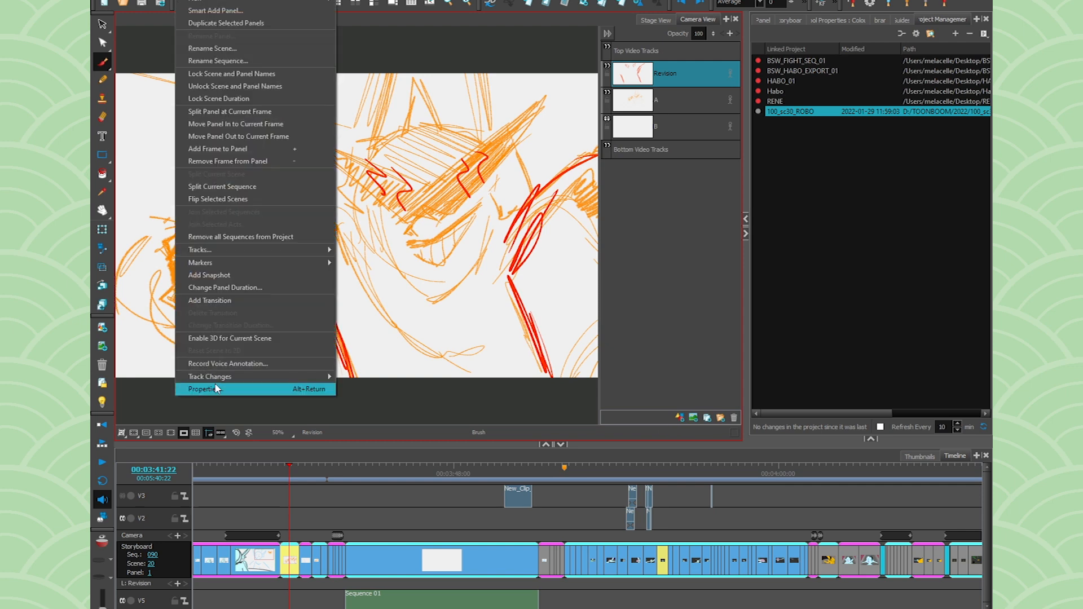
- Note scene 20 panel 1 PLEASE ADD SHINE and scene 30 panel 11 SHOULD WE DO THIS, then verify
click(209, 377)
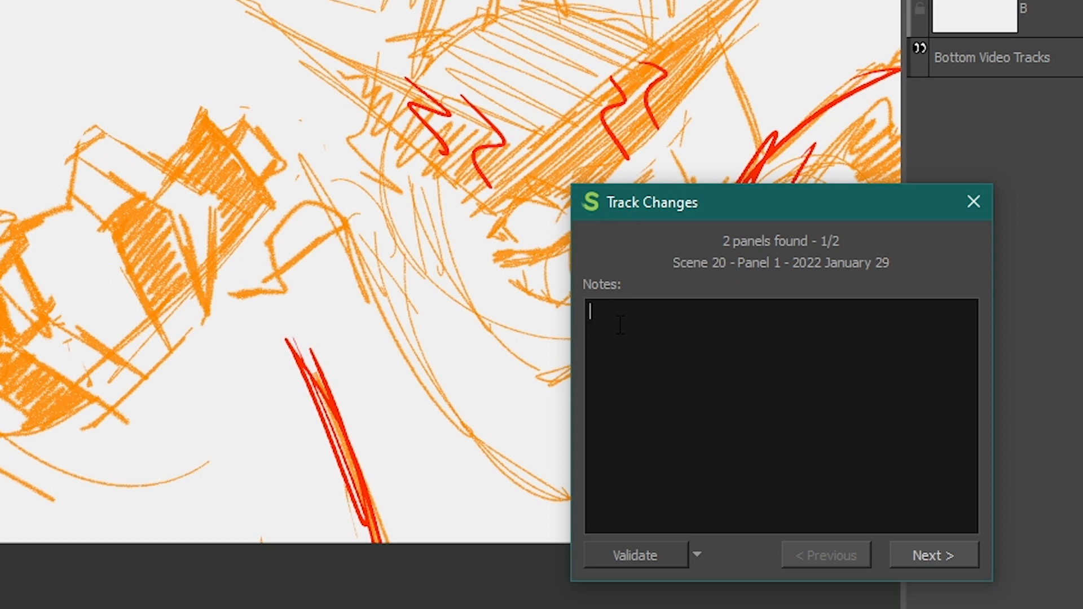
text(PLEASE ADD SHINE)
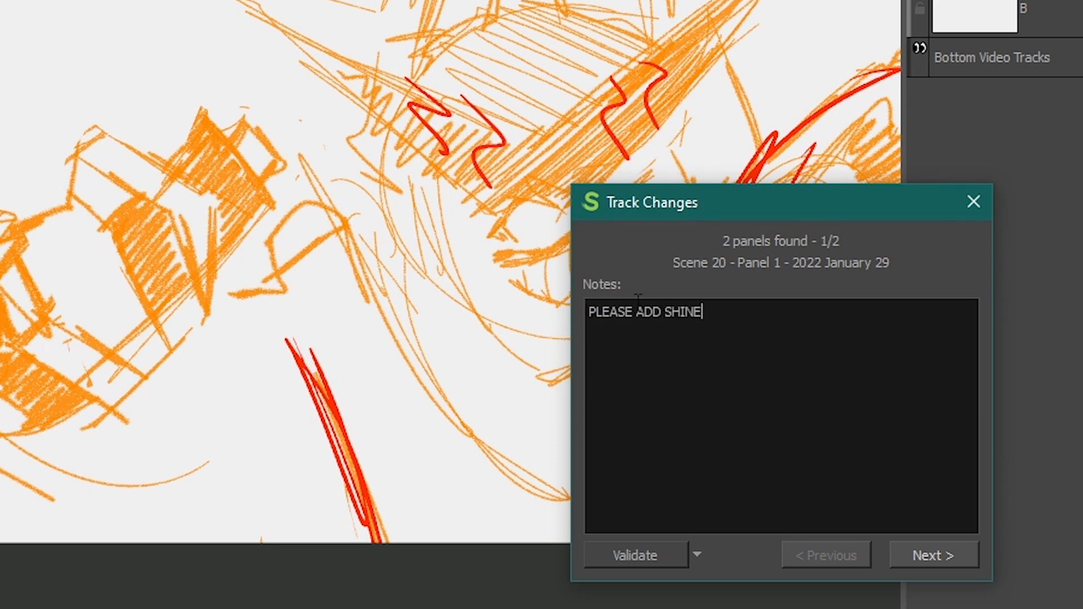
click(933, 555)
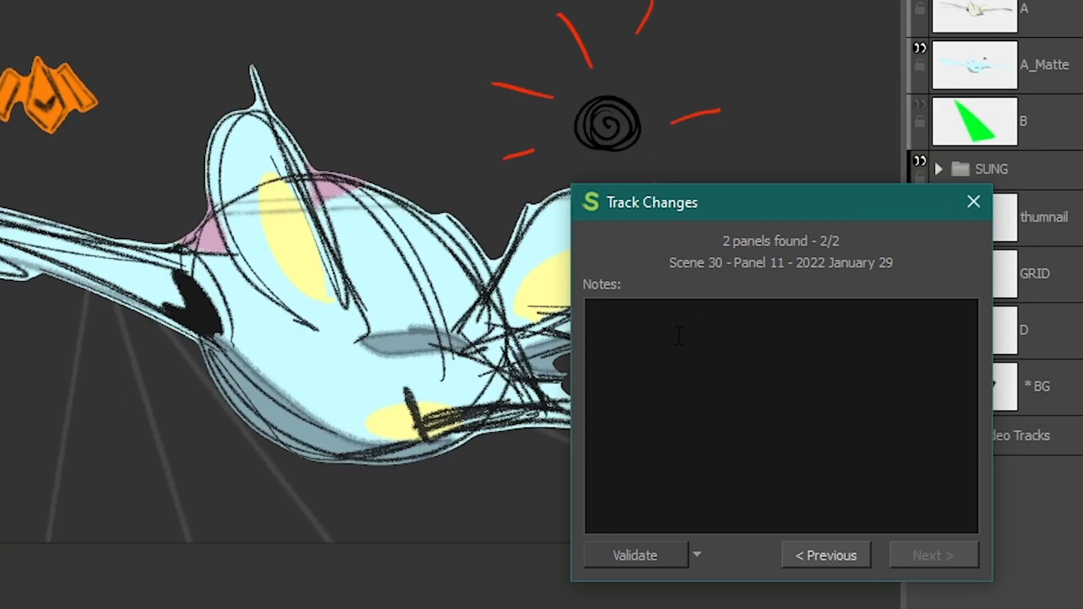
text(SHOULD WE DO THIS)
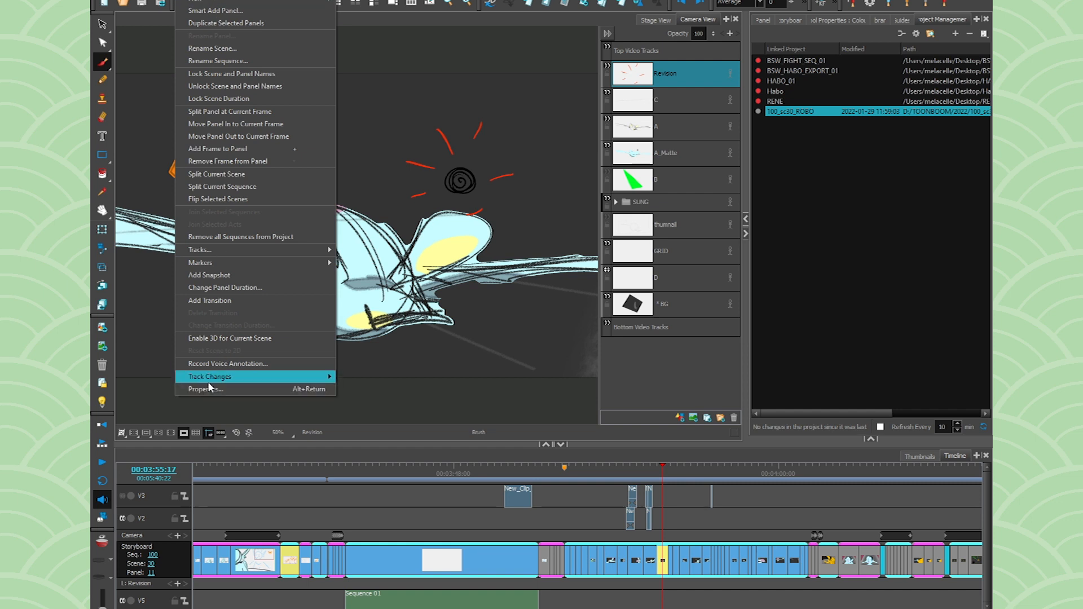
mouse_move(210, 376)
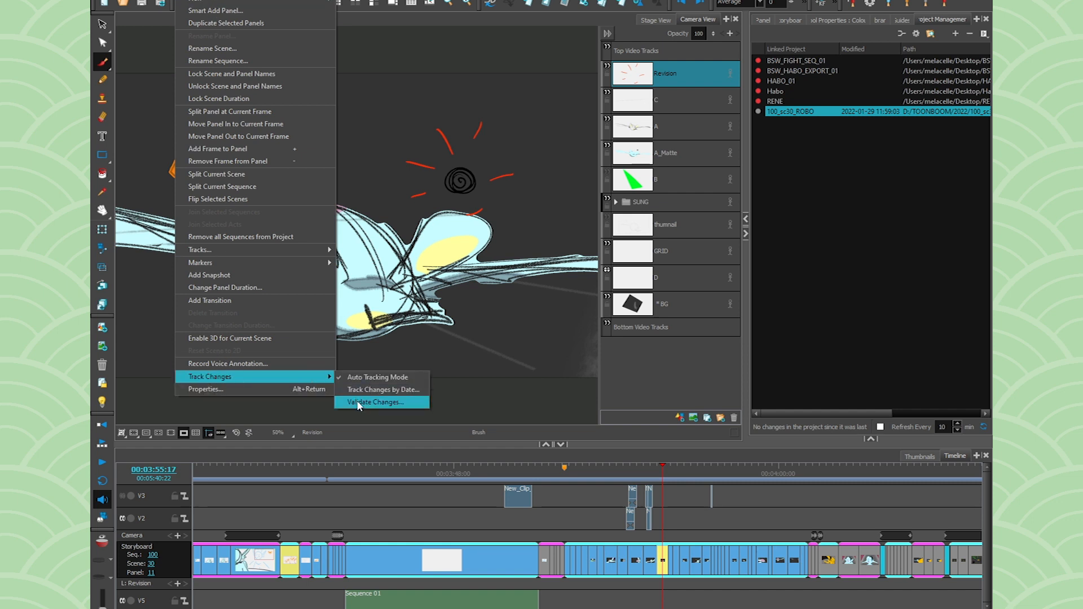
click(373, 401)
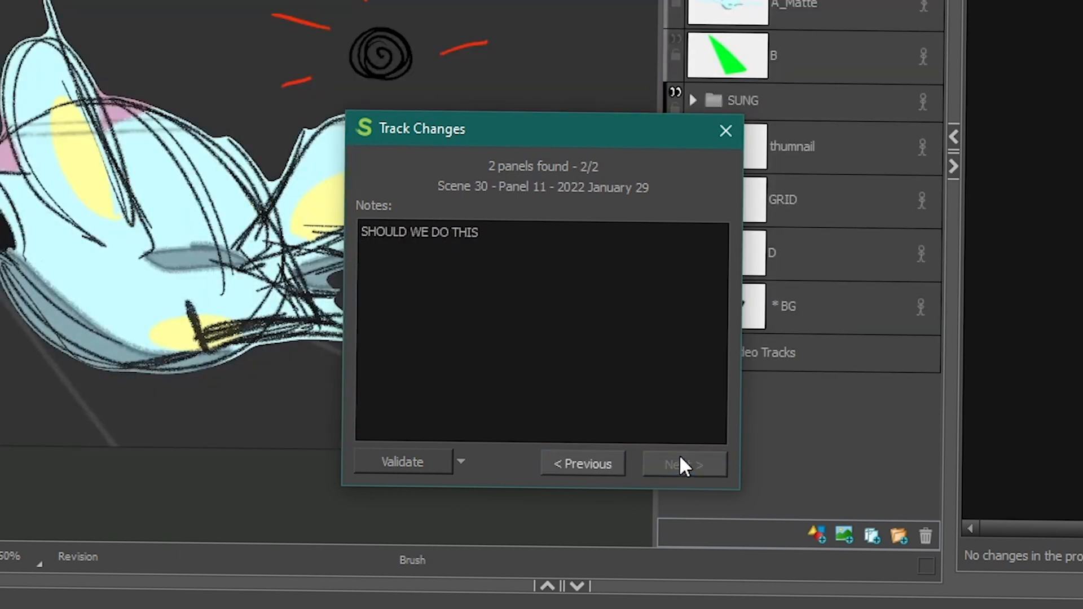
click(361, 232)
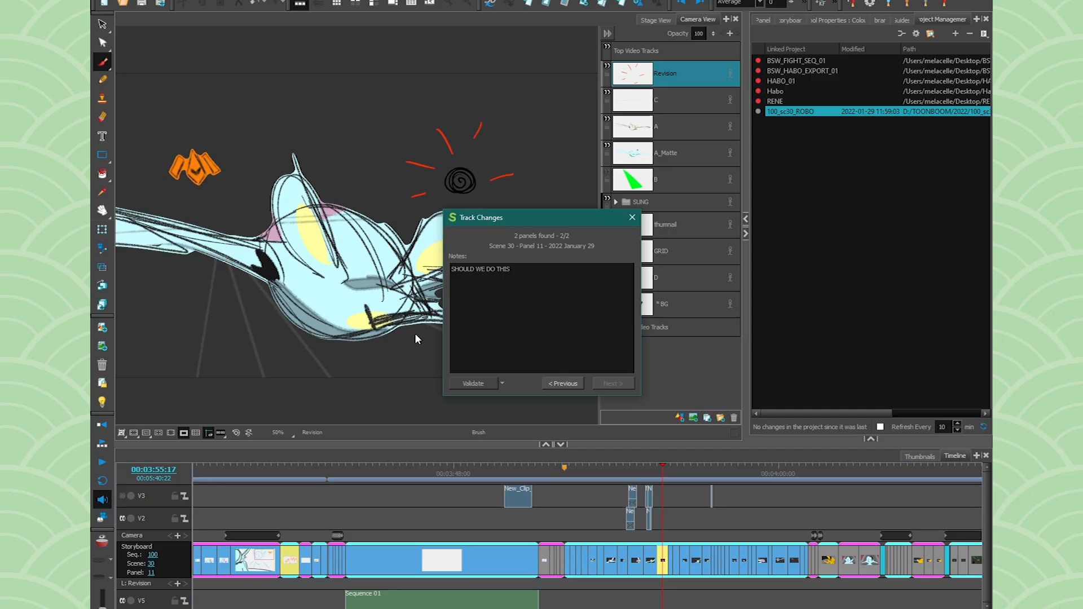
- Close Track Changes and set a File > Export to include only the 2 tracked panels
click(631, 218)
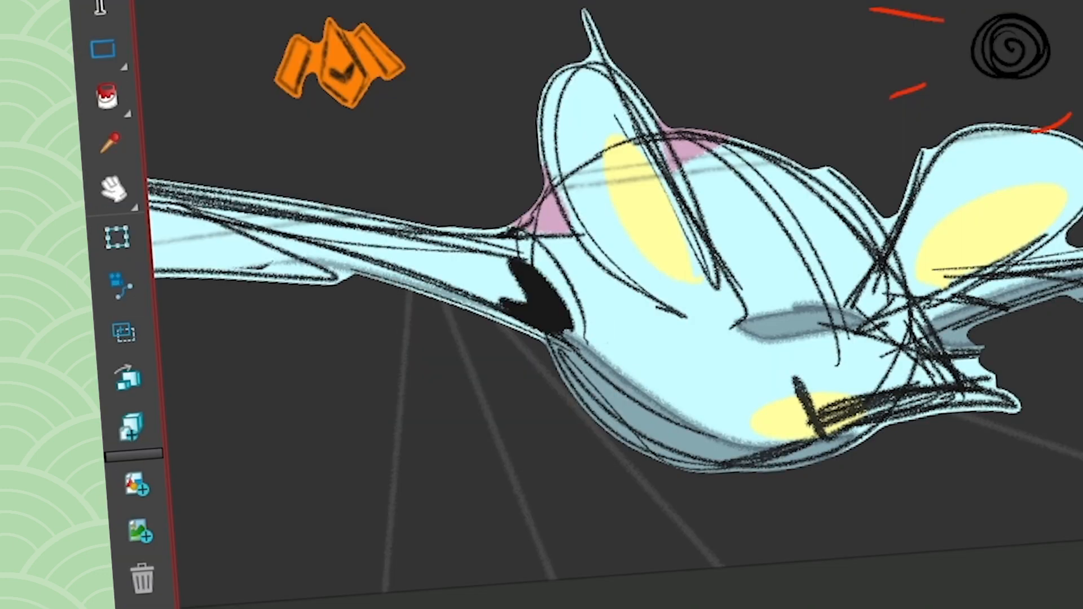
click(143, 190)
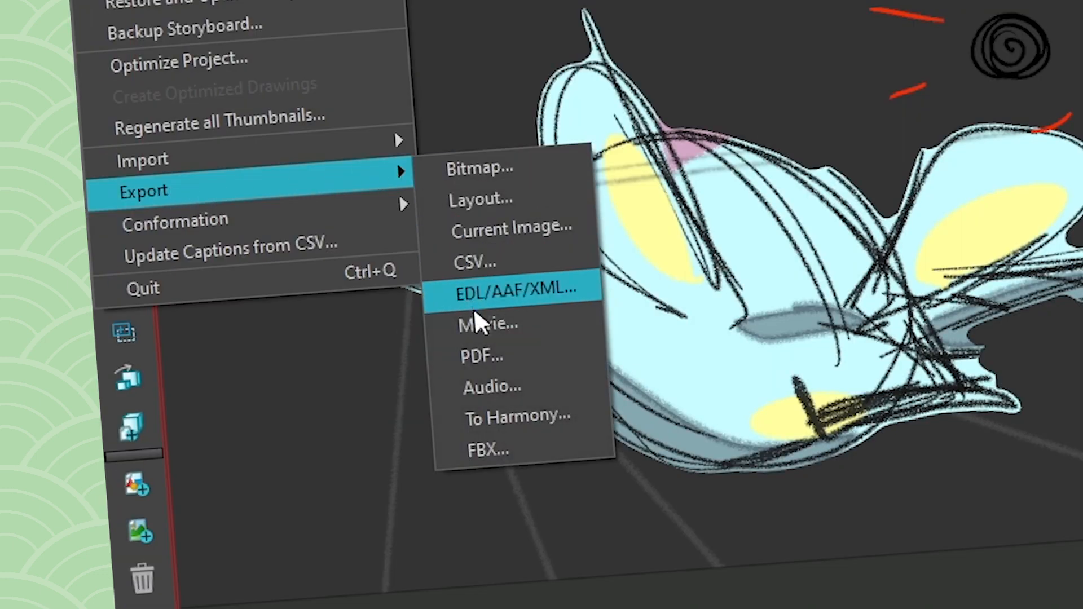
click(487, 325)
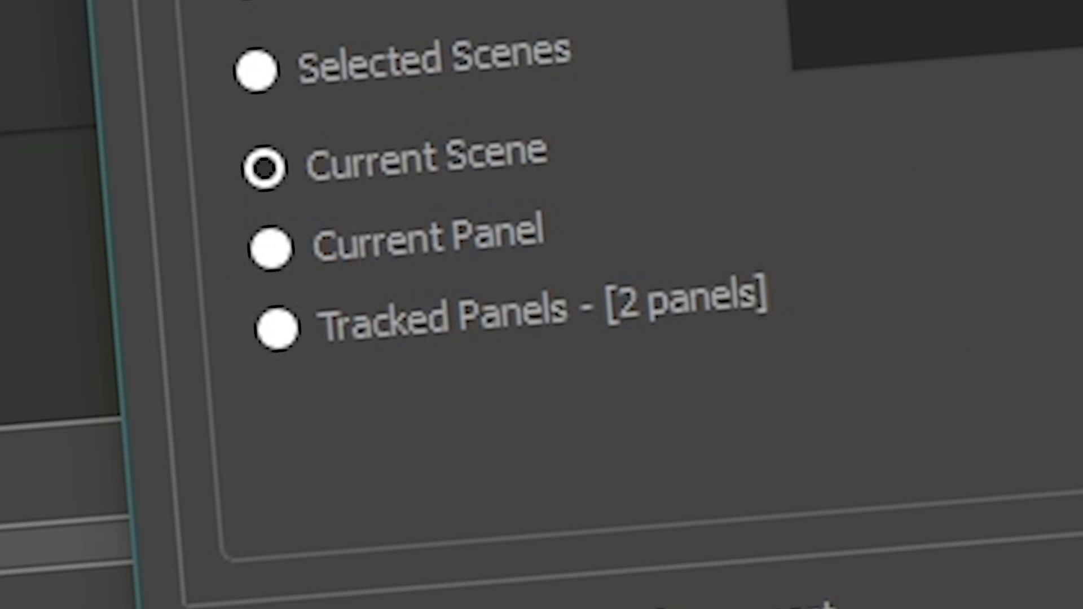
click(277, 328)
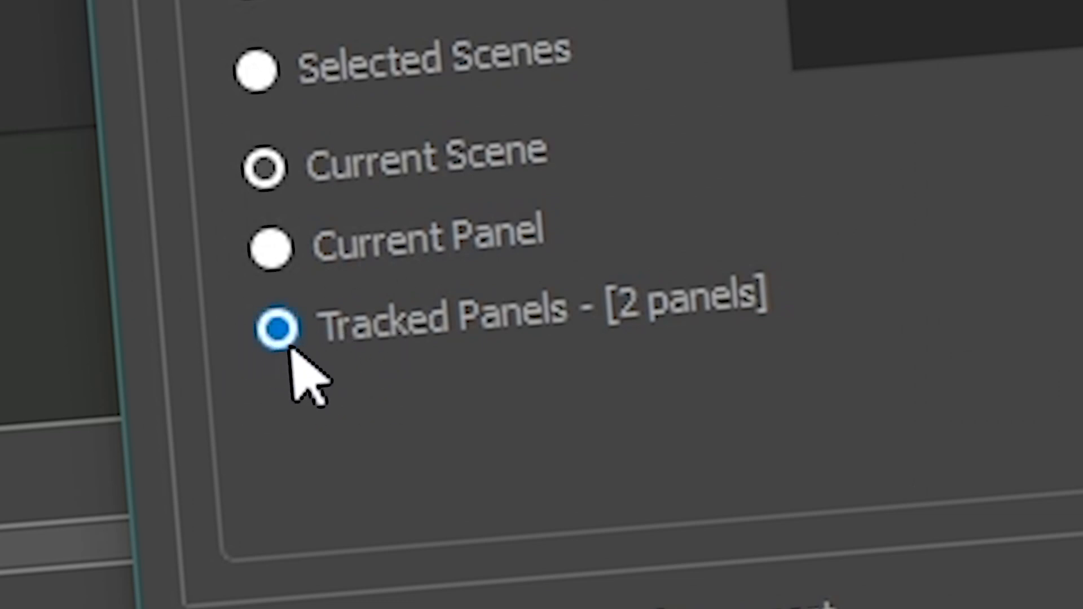